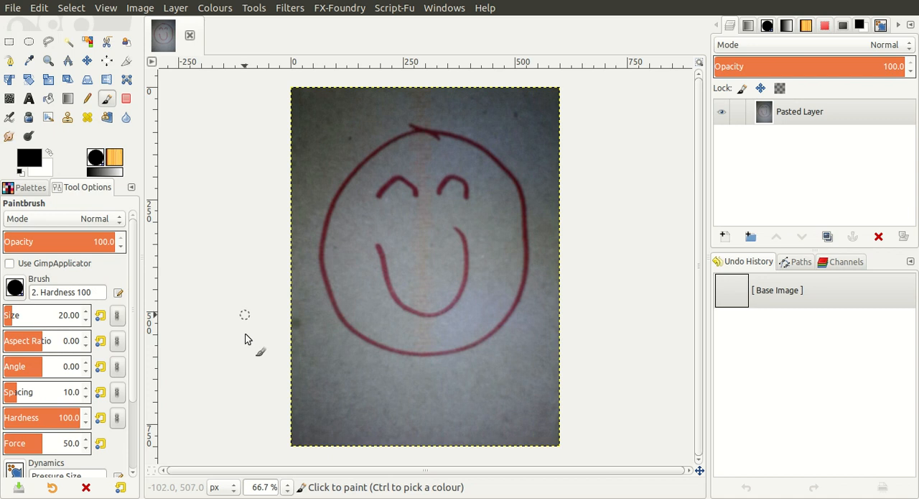
{"action": "mouse_move", "coordinate": [445, 225]}
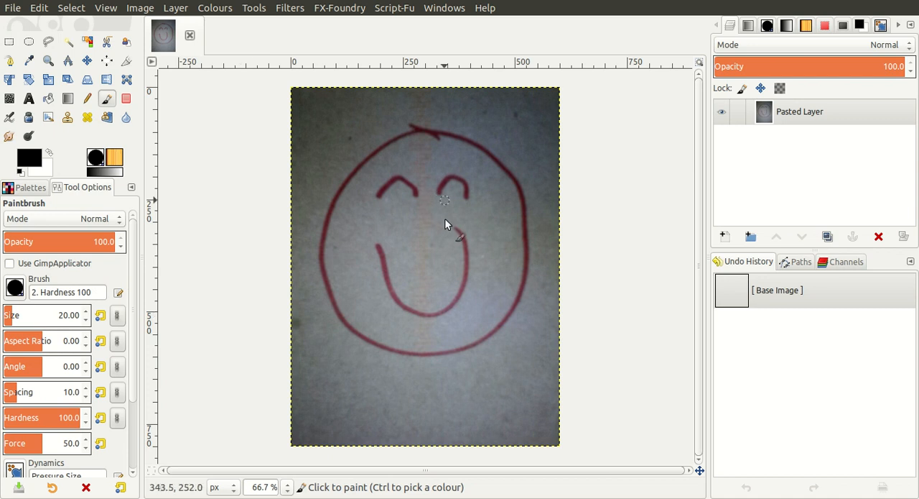
{"action": "mouse_move", "coordinate": [388, 272]}
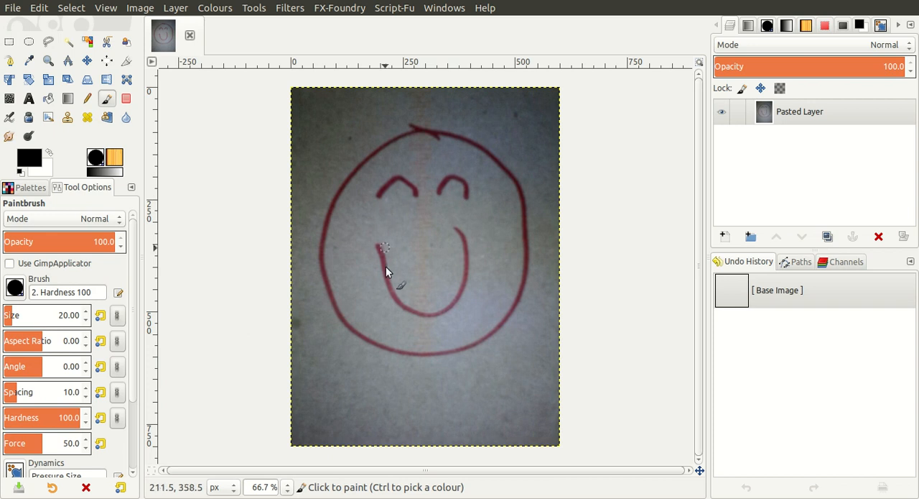
{"action": "mouse_move", "coordinate": [392, 273]}
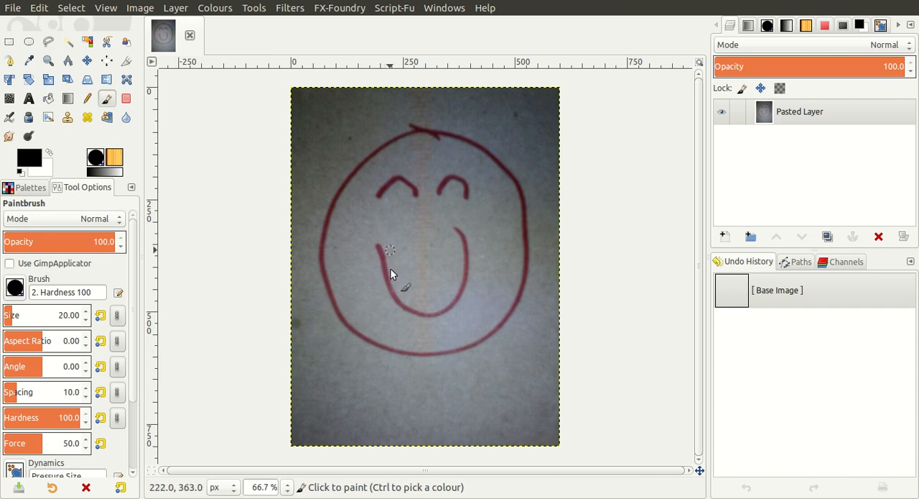
{"action": "mouse_move", "coordinate": [459, 291]}
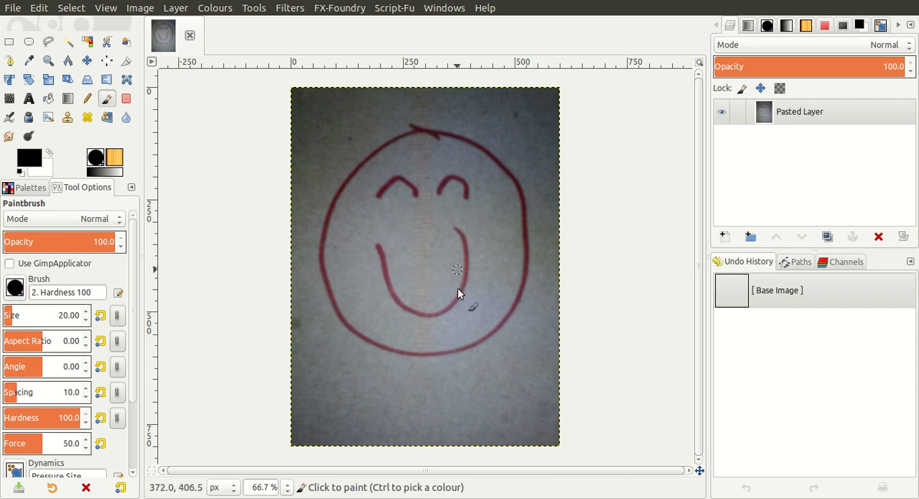
{"action": "mouse_move", "coordinate": [458, 295]}
{"action": "type", "text": "Sketch"}
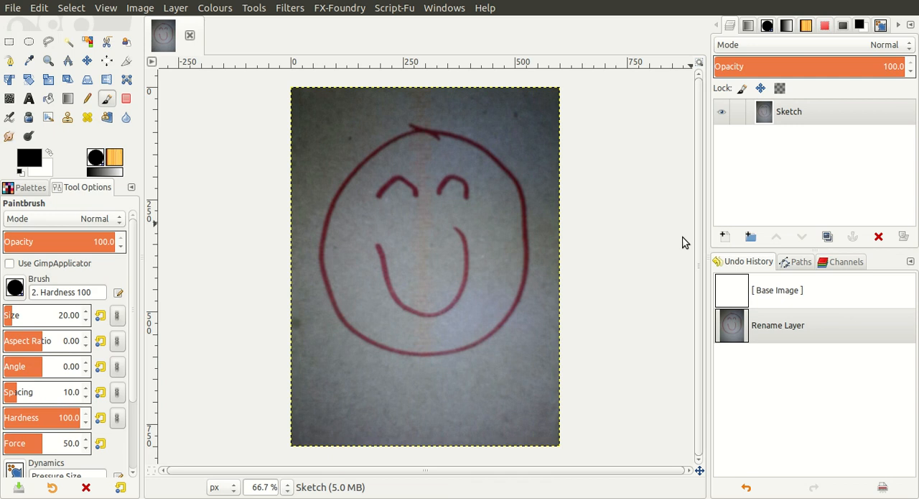
Add a transparent Linework layer and test a smaller brush with a trial stroke
{"action": "left_click", "coordinate": [725, 236]}
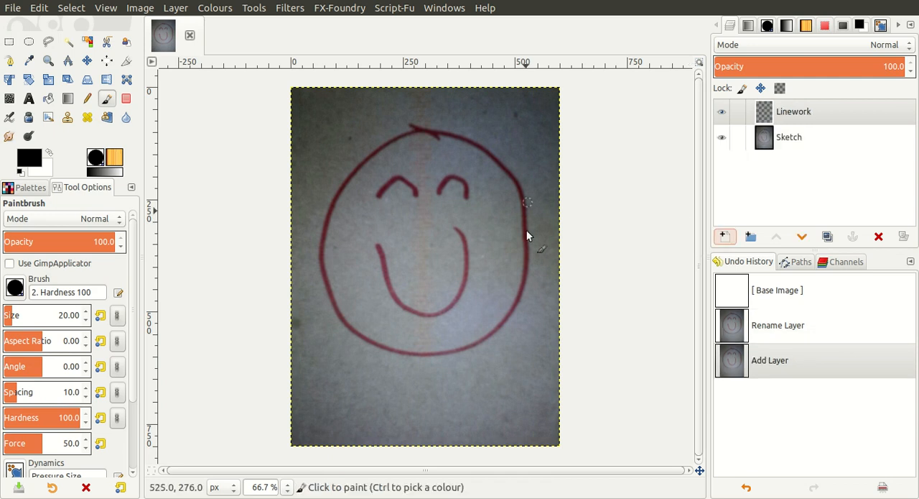
{"action": "mouse_move", "coordinate": [463, 169]}
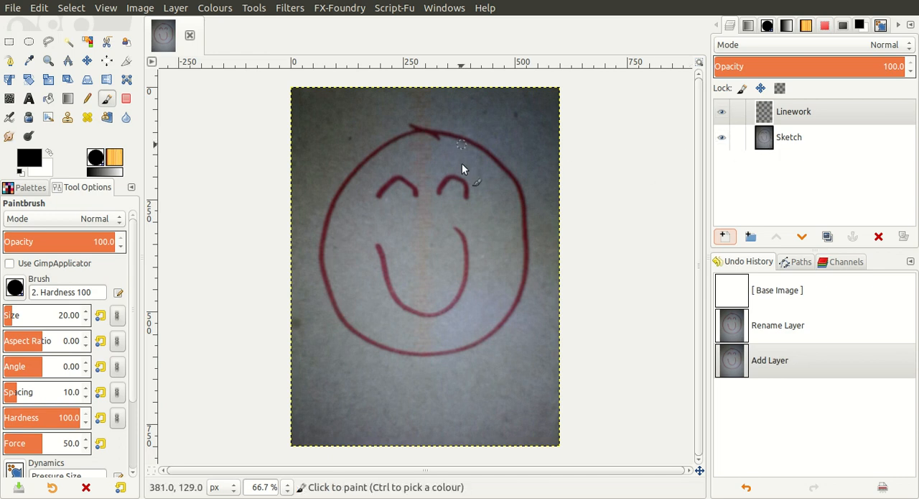
{"action": "mouse_move", "coordinate": [324, 171]}
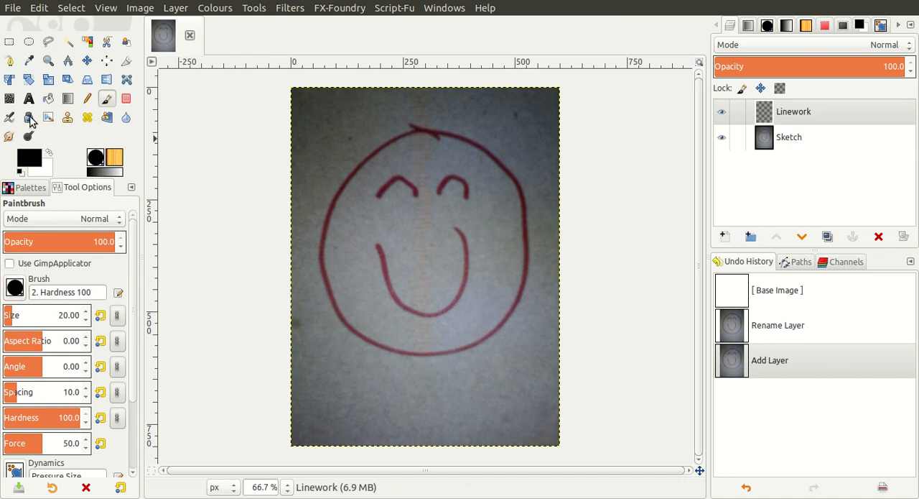
{"action": "mouse_move", "coordinate": [75, 338]}
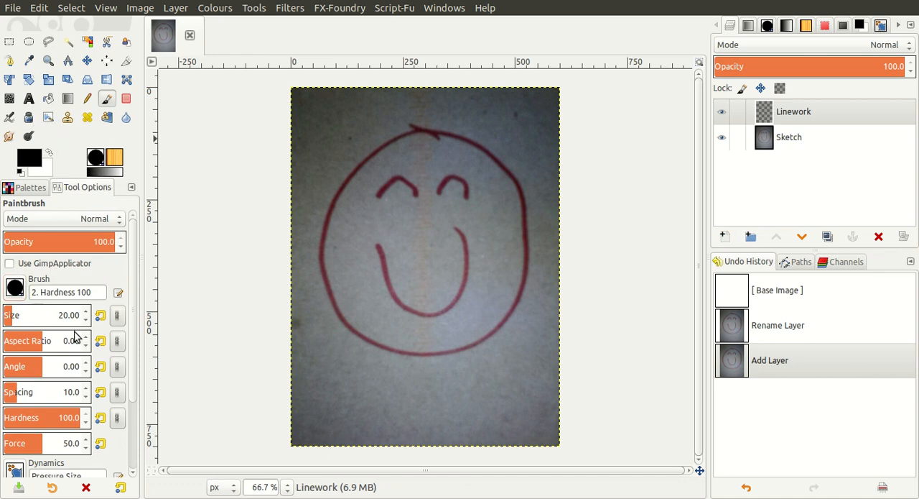
{"action": "left_click", "coordinate": [84, 319]}
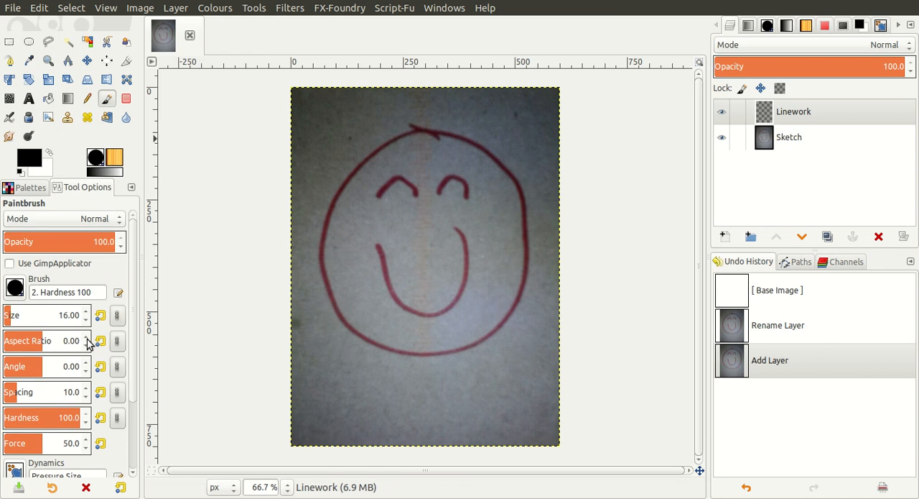
{"action": "left_click_drag", "start_coordinate": [402, 133], "coordinate": [458, 308]}
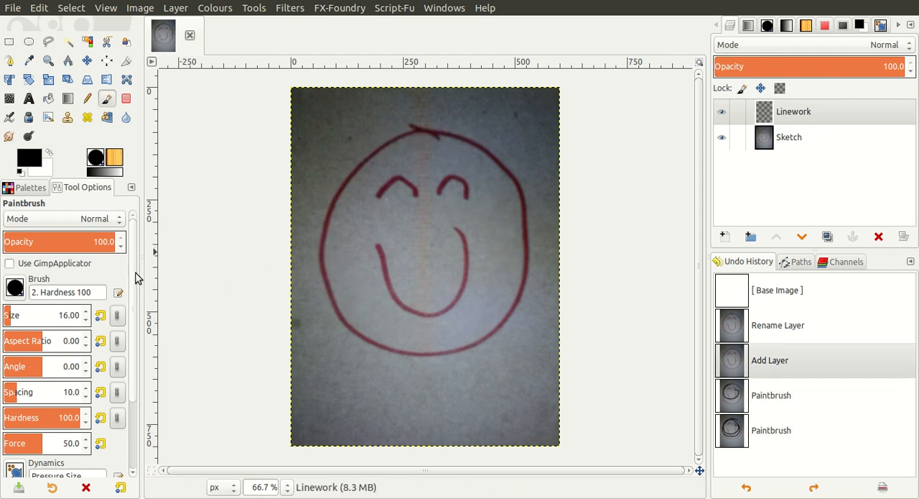
{"action": "scroll", "scroll_direction": "down", "scroll_amount": 3}
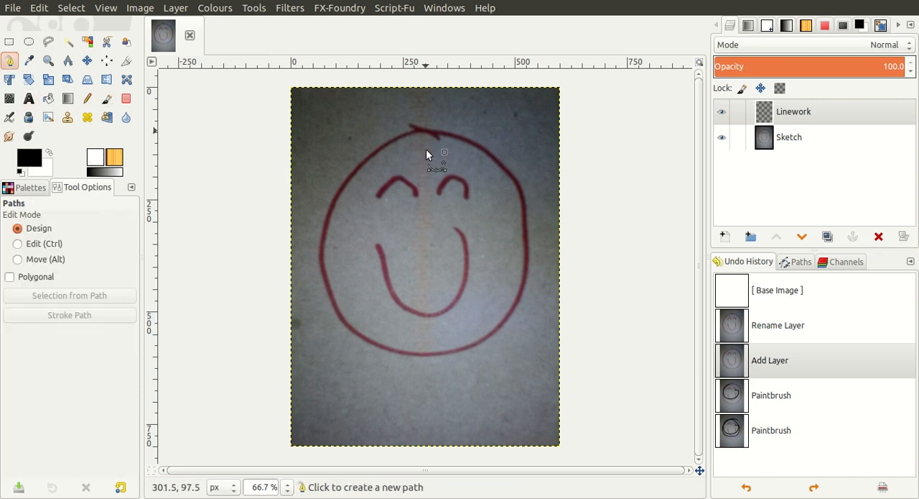
Start a path at the top of the face and bend it to match the circle
{"action": "left_click", "coordinate": [801, 261]}
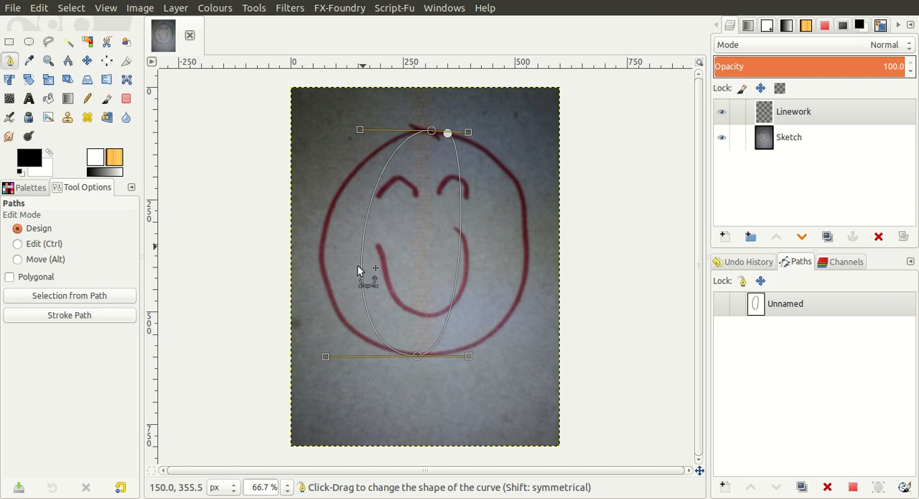
{"action": "left_click_drag", "start_coordinate": [359, 269], "coordinate": [464, 262]}
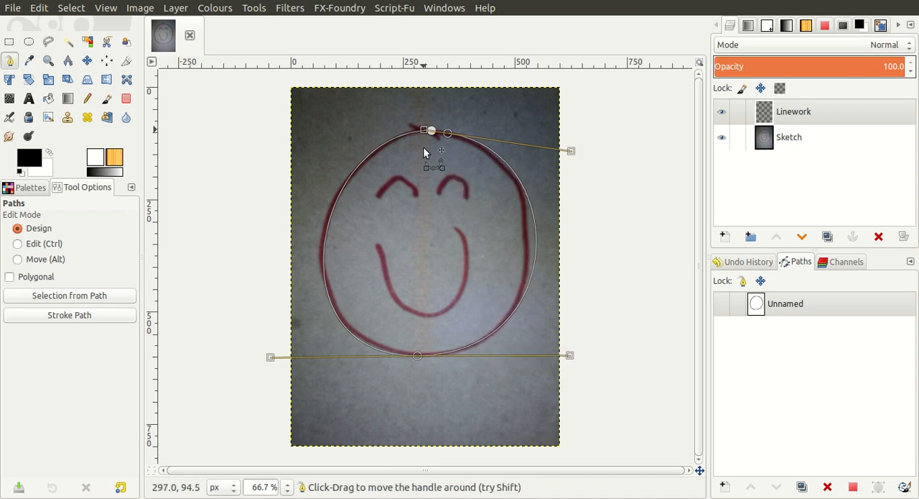
{"action": "mouse_move", "coordinate": [349, 237]}
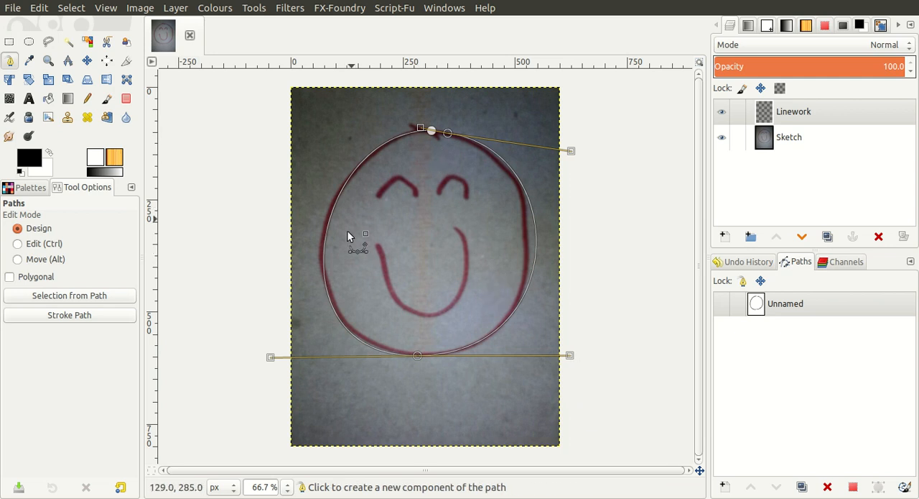
{"action": "left_click_drag", "start_coordinate": [348, 236], "coordinate": [431, 155]}
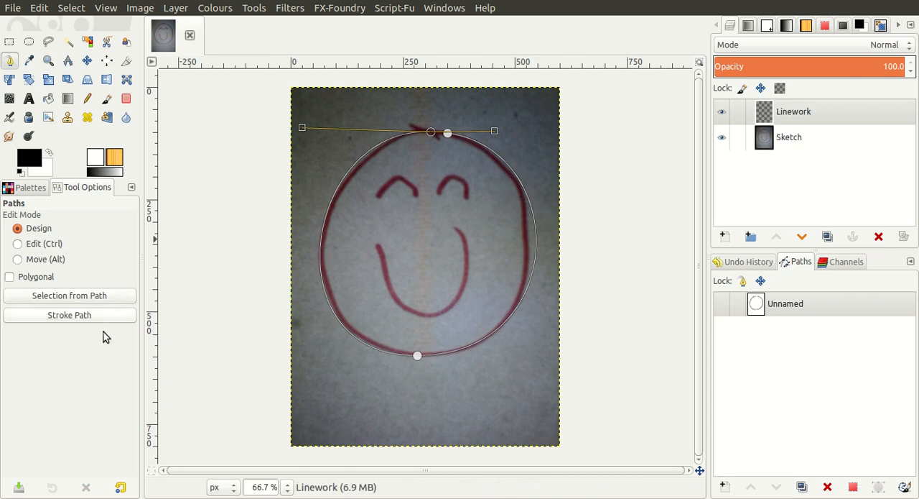
{"action": "mouse_move", "coordinate": [149, 353]}
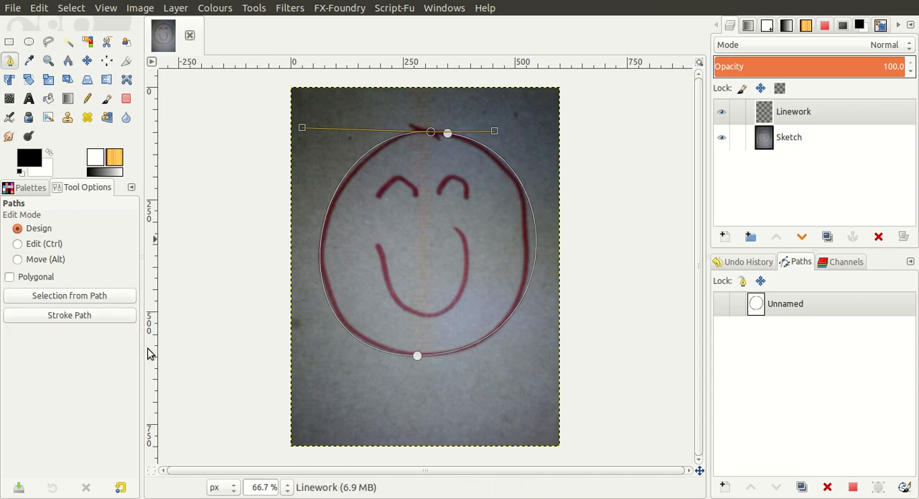
Stroke the face path with a 10 px black paintbrush line on Linework
{"action": "left_click", "coordinate": [106, 99]}
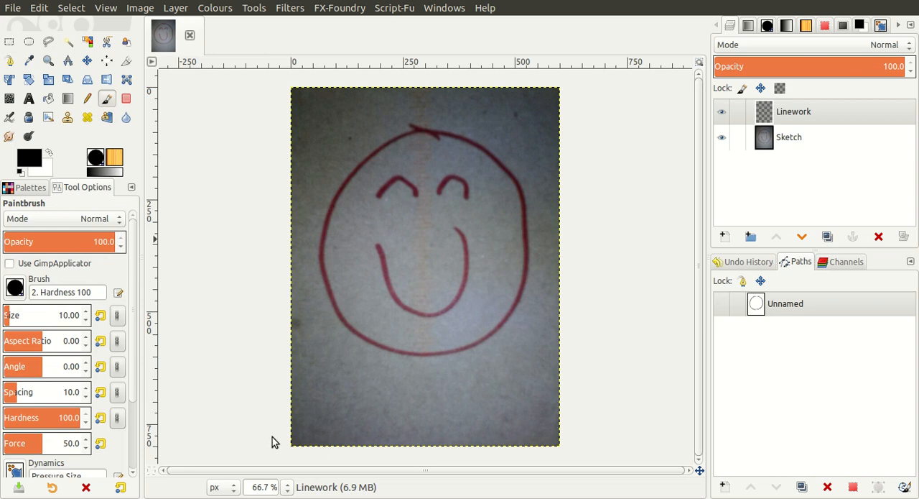
{"action": "left_click_drag", "start_coordinate": [416, 132], "coordinate": [416, 144]}
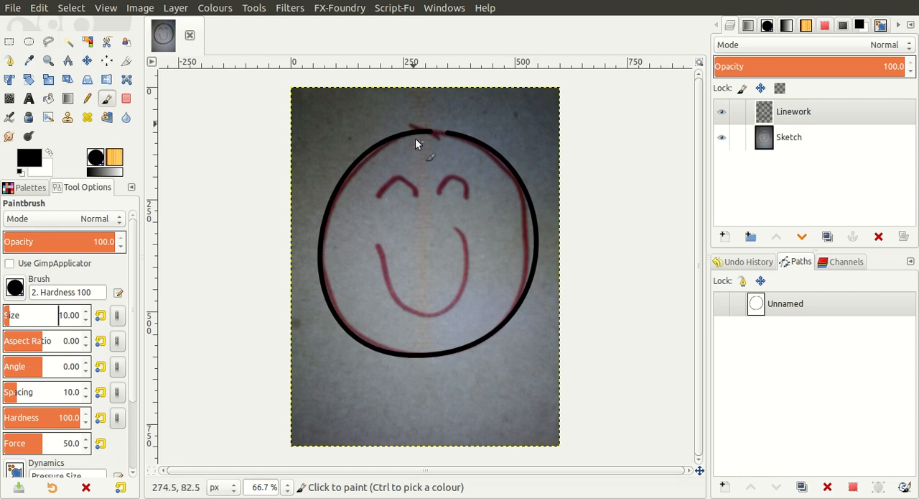
{"action": "mouse_move", "coordinate": [449, 191]}
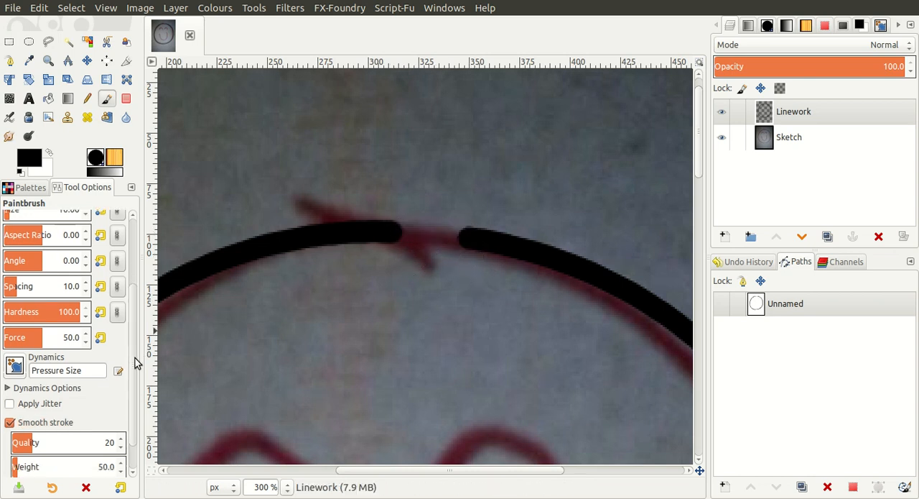
Paint a smooth black stroke along the red smile curve on Linework
{"action": "scroll", "scroll_direction": "down", "scroll_amount": 3}
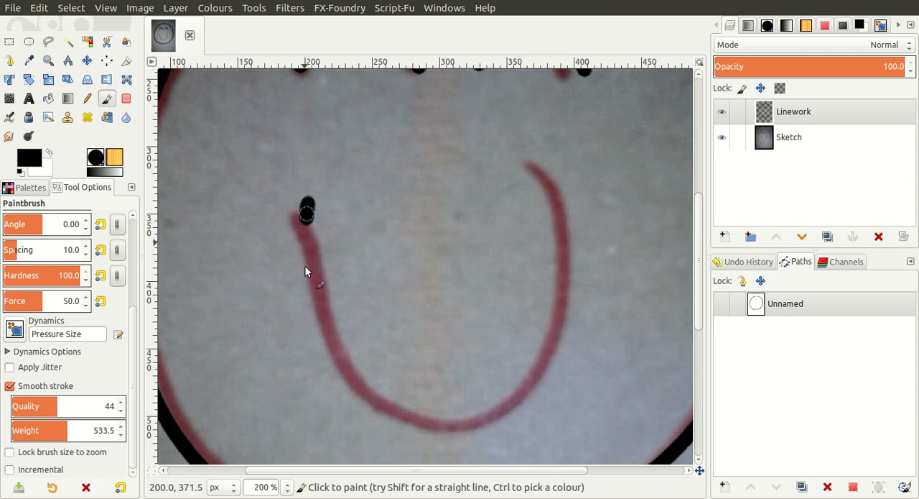
{"action": "left_click_drag", "start_coordinate": [306, 208], "coordinate": [549, 219]}
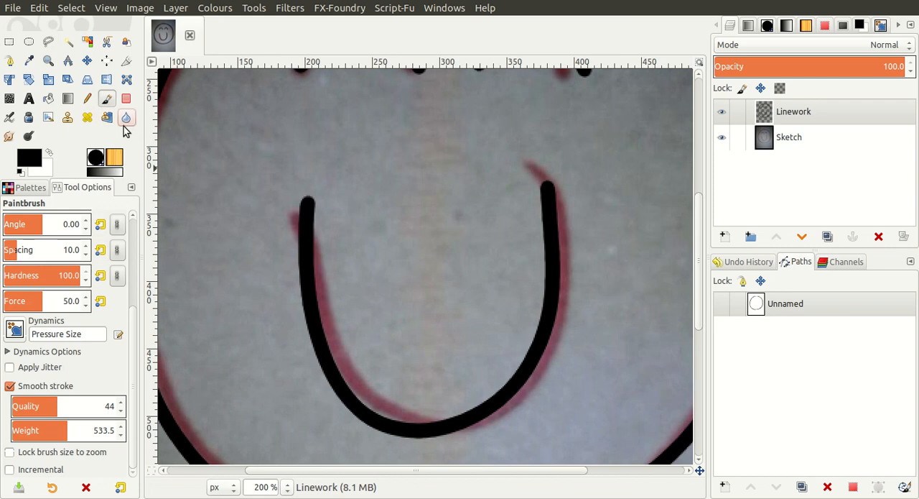
Enable Smooth stroke for the Eraser and taper the smile and eye stroke ends
{"action": "left_click", "coordinate": [126, 99]}
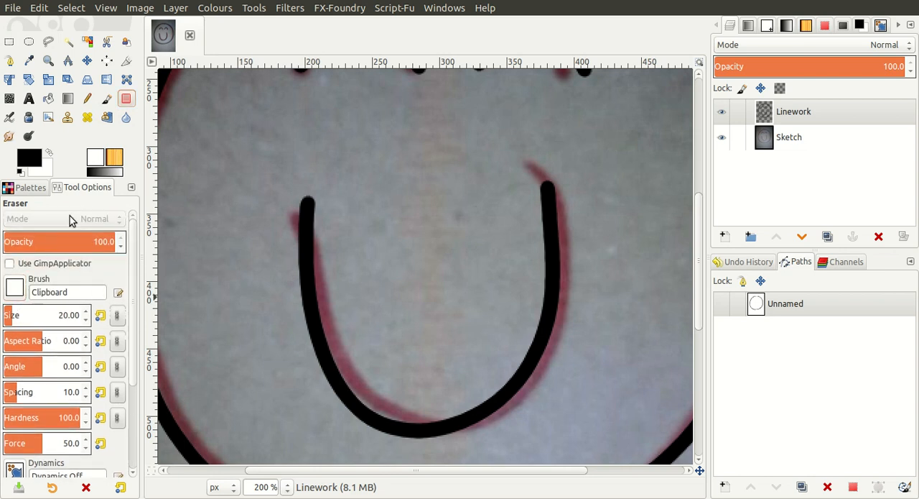
{"action": "left_click", "coordinate": [15, 286]}
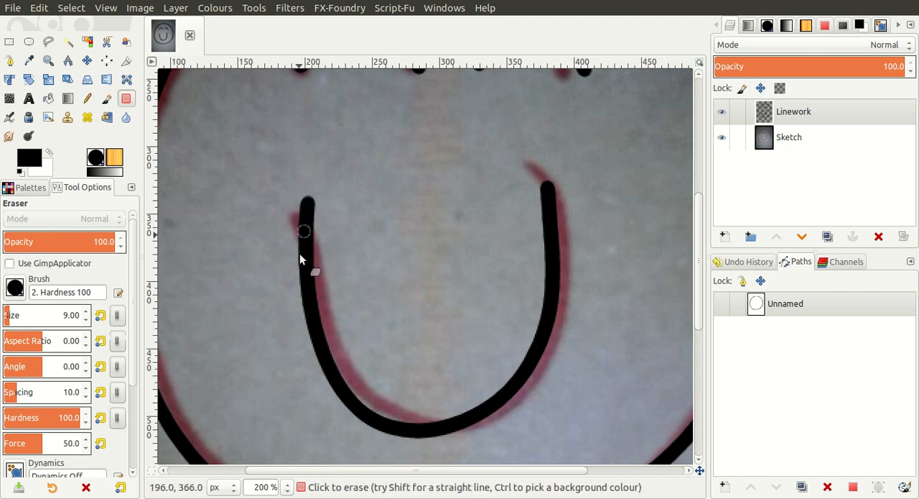
{"action": "scroll", "scroll_direction": "down", "scroll_amount": 3}
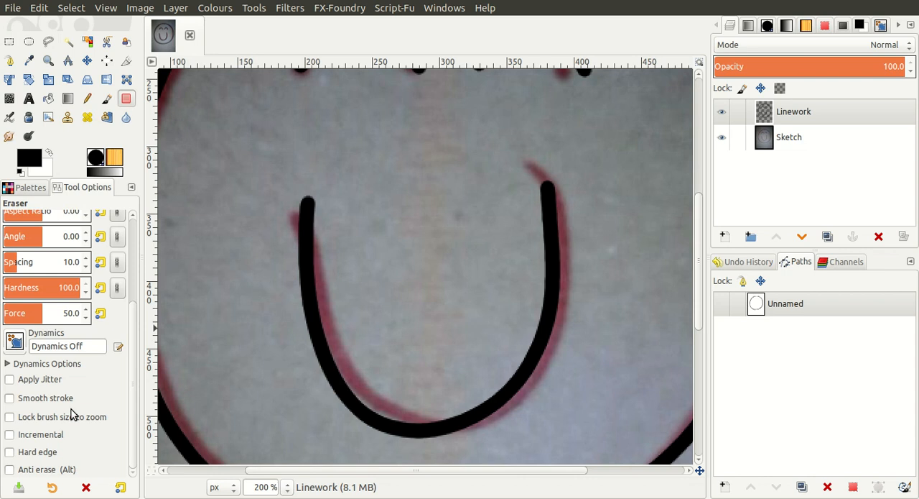
{"action": "left_click", "coordinate": [10, 397]}
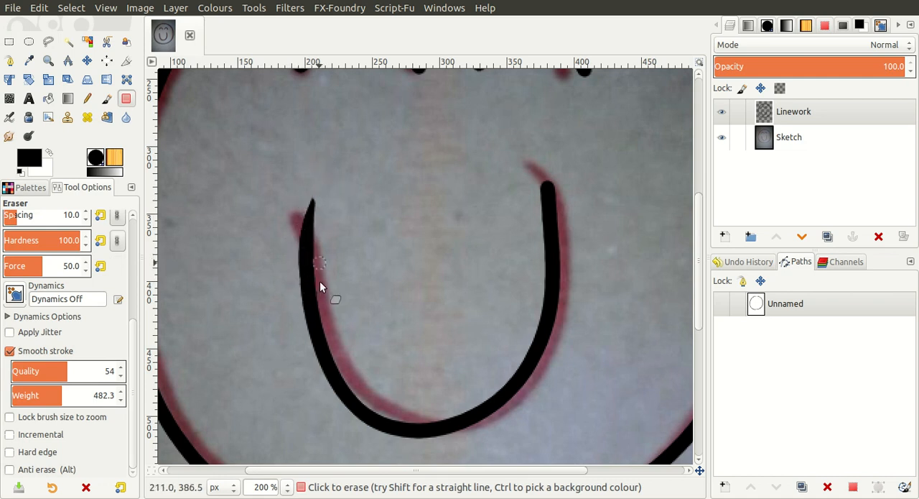
{"action": "mouse_move", "coordinate": [345, 195]}
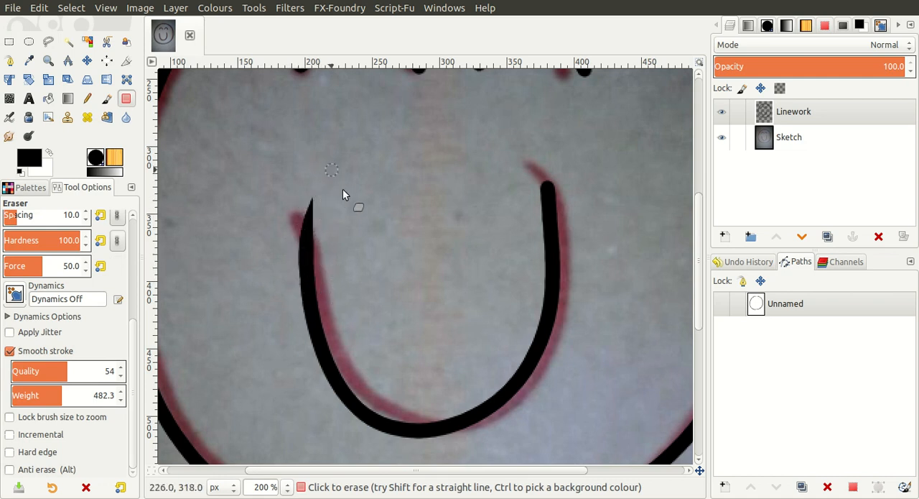
{"action": "mouse_move", "coordinate": [567, 262]}
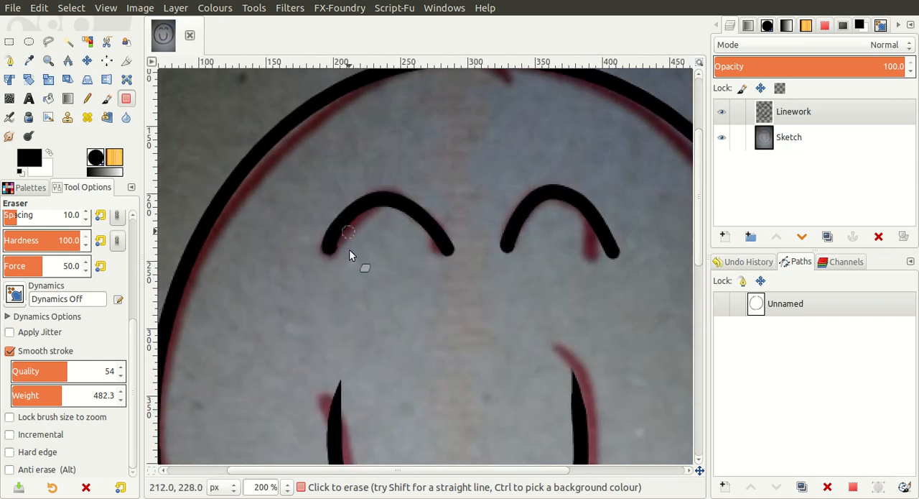
{"action": "mouse_move", "coordinate": [334, 232]}
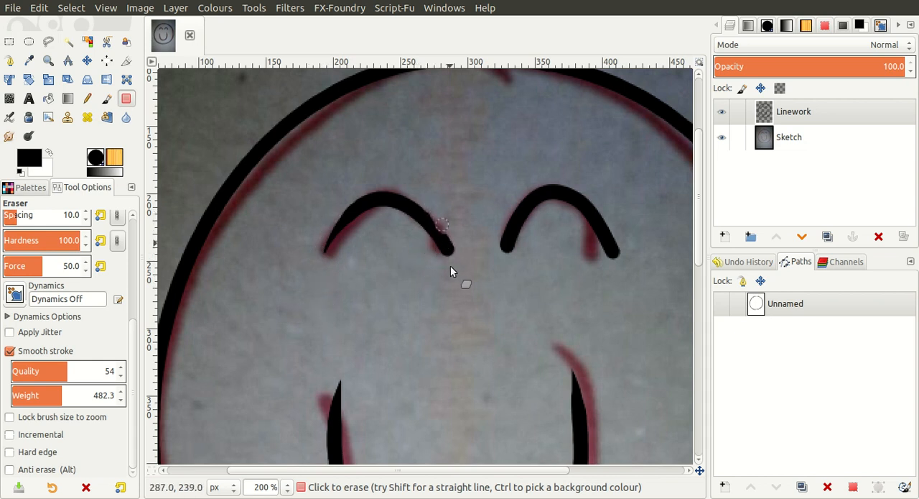
{"action": "left_click", "coordinate": [434, 230]}
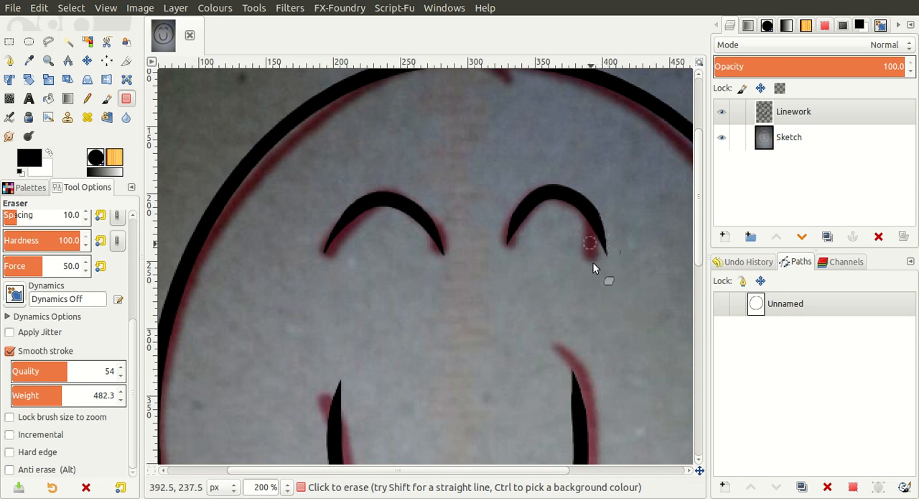
{"action": "mouse_move", "coordinate": [604, 280]}
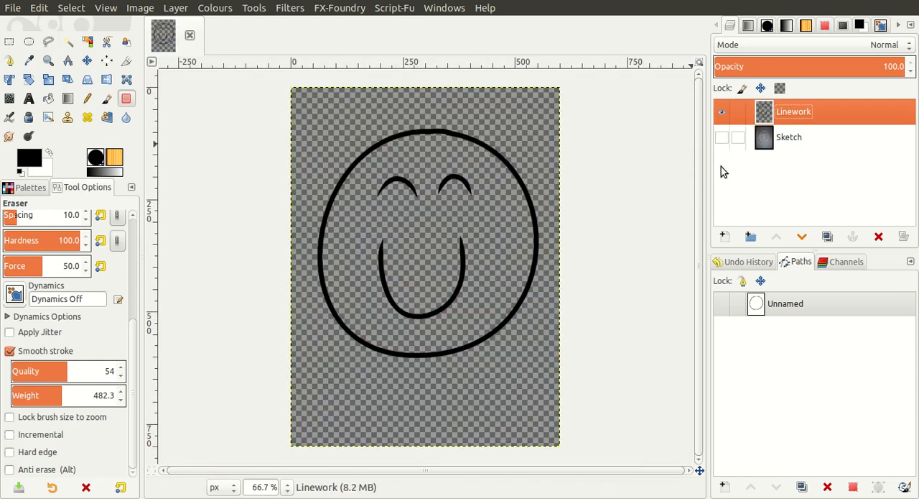
{"action": "mouse_move", "coordinate": [718, 180]}
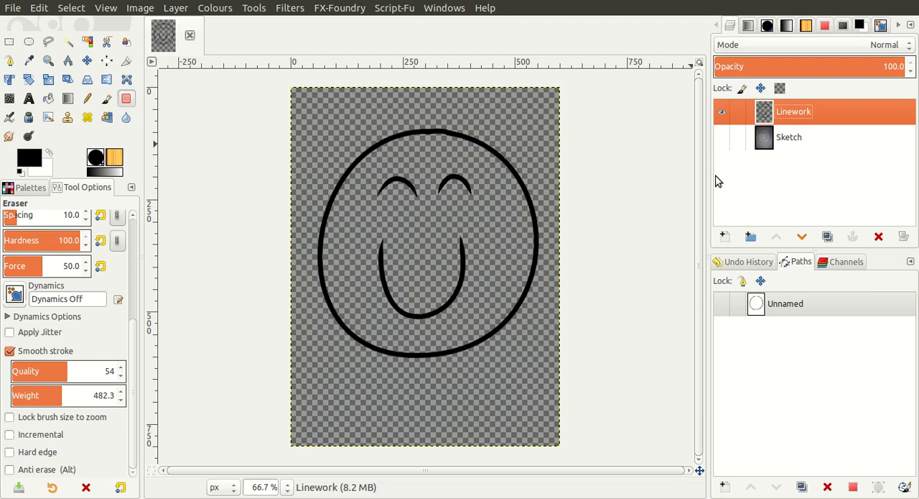
{"action": "mouse_move", "coordinate": [245, 150]}
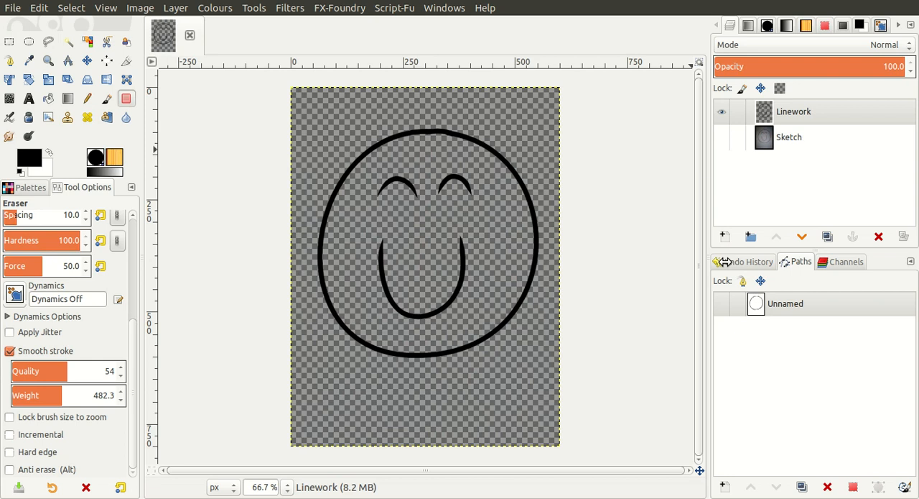
{"action": "mouse_move", "coordinate": [723, 267]}
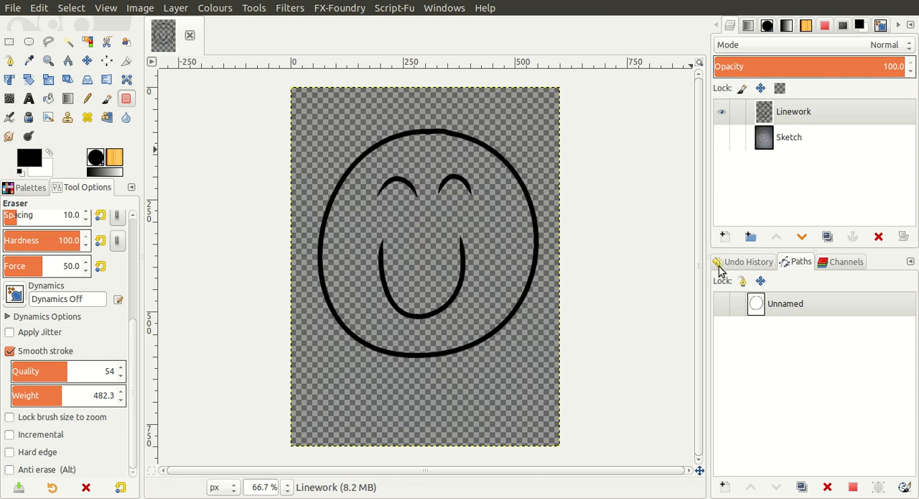
Create the empty Colours layer above Linework with the sketch hidden
{"action": "left_click", "coordinate": [724, 237]}
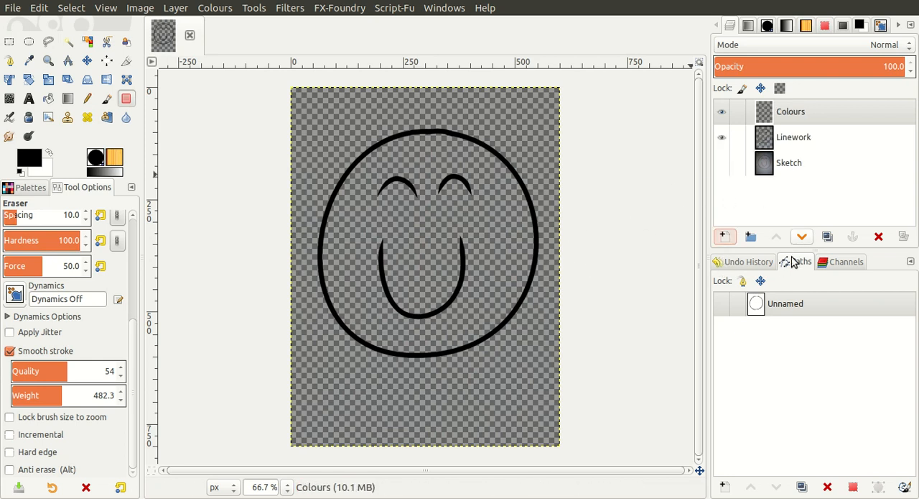
Move Colours below Linework, select the face interior and paint it yellow
{"action": "left_click", "coordinate": [802, 237]}
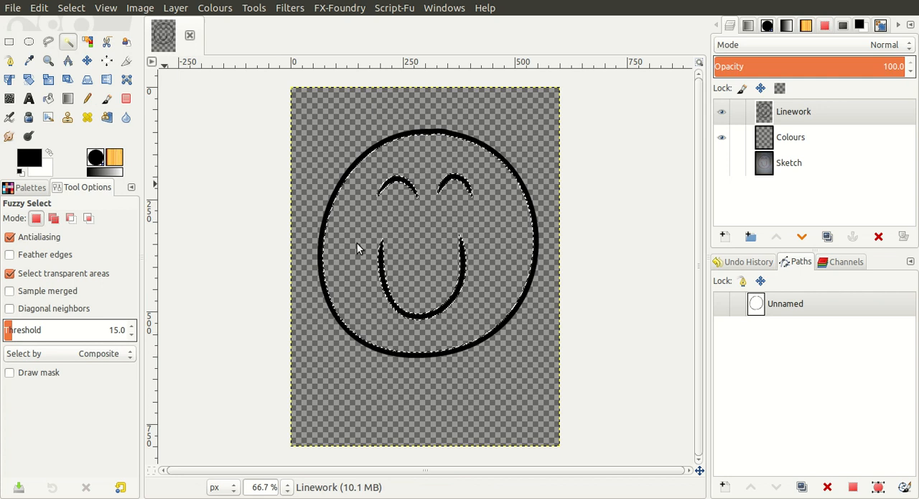
{"action": "left_click", "coordinate": [359, 248]}
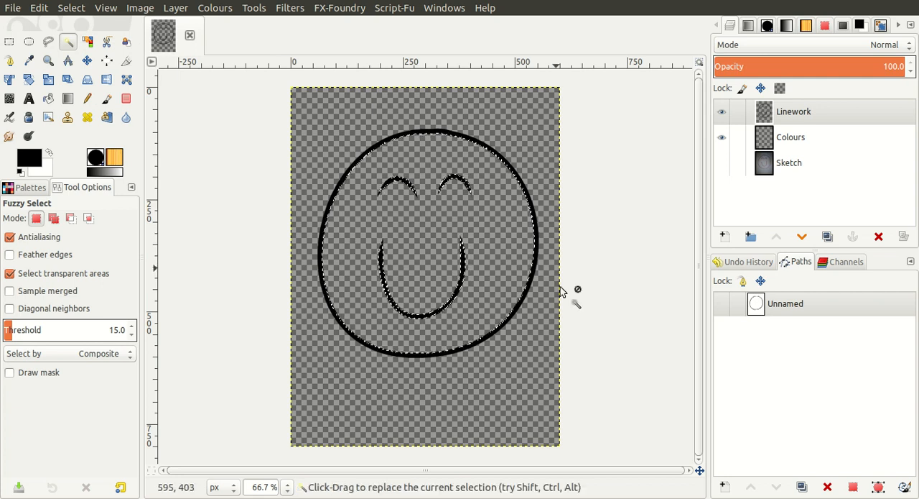
{"action": "left_click", "coordinate": [791, 137]}
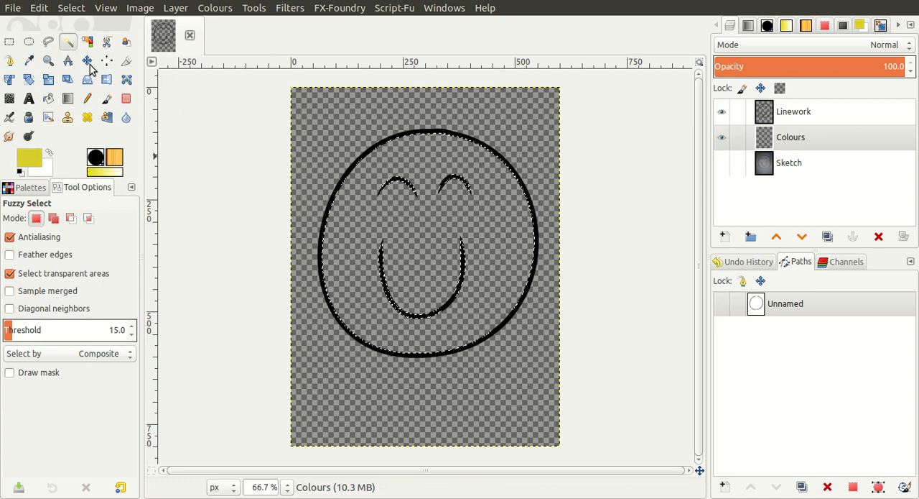
{"action": "left_click", "coordinate": [790, 137]}
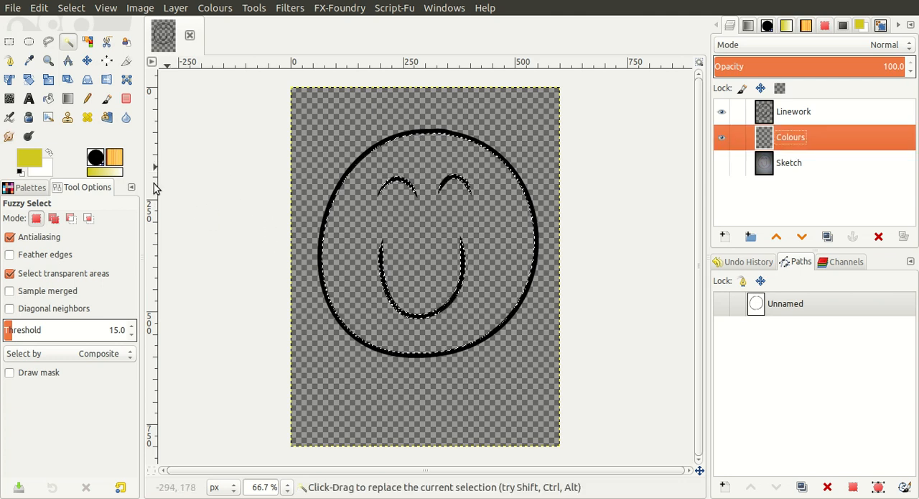
{"action": "left_click", "coordinate": [106, 99]}
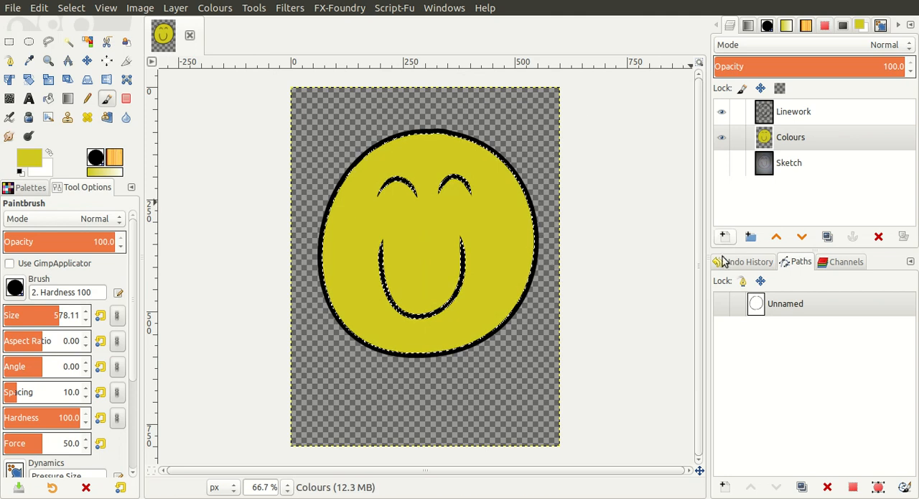
{"action": "mouse_move", "coordinate": [727, 285]}
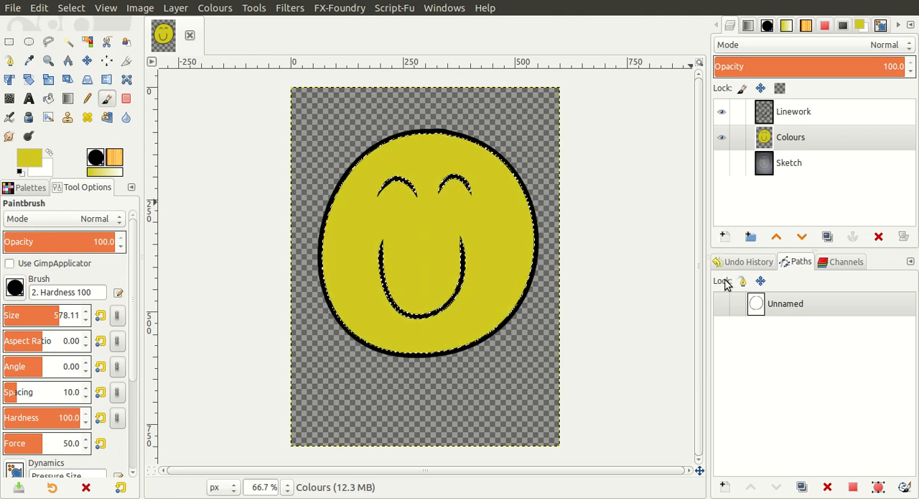
Create a new Shading layer for the yellow shadow and highlight
{"action": "left_click", "coordinate": [724, 236]}
{"action": "type", "text": "Shading"}
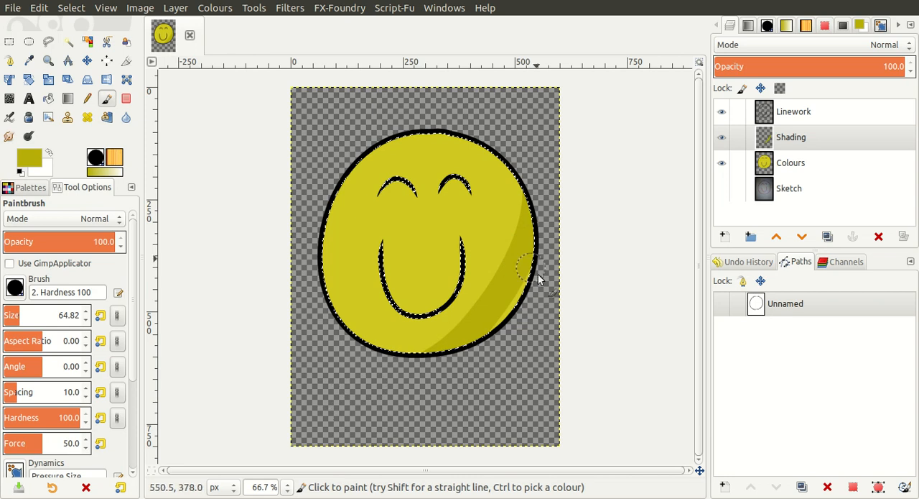
{"action": "mouse_move", "coordinate": [600, 298]}
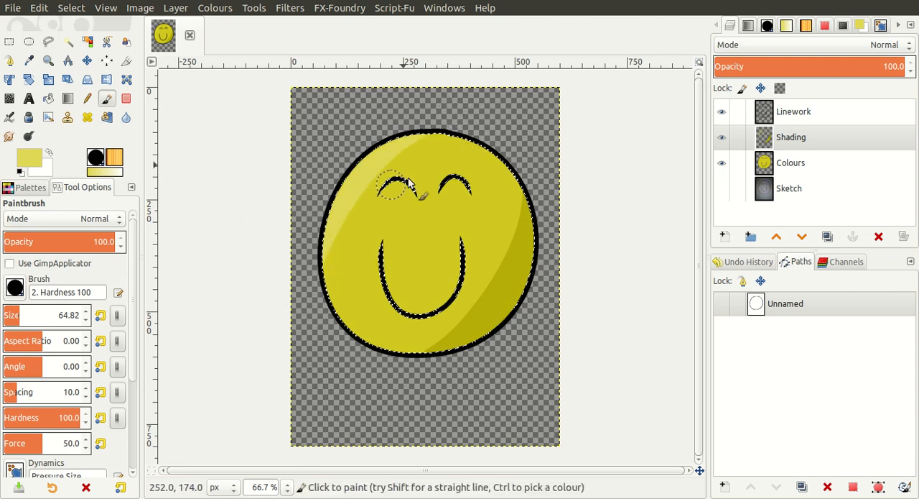
{"action": "mouse_move", "coordinate": [334, 327]}
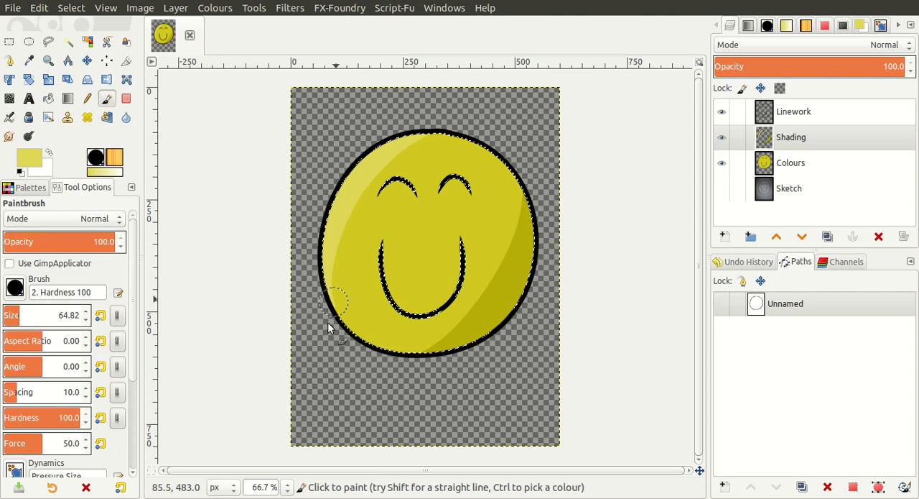
{"action": "mouse_move", "coordinate": [510, 133]}
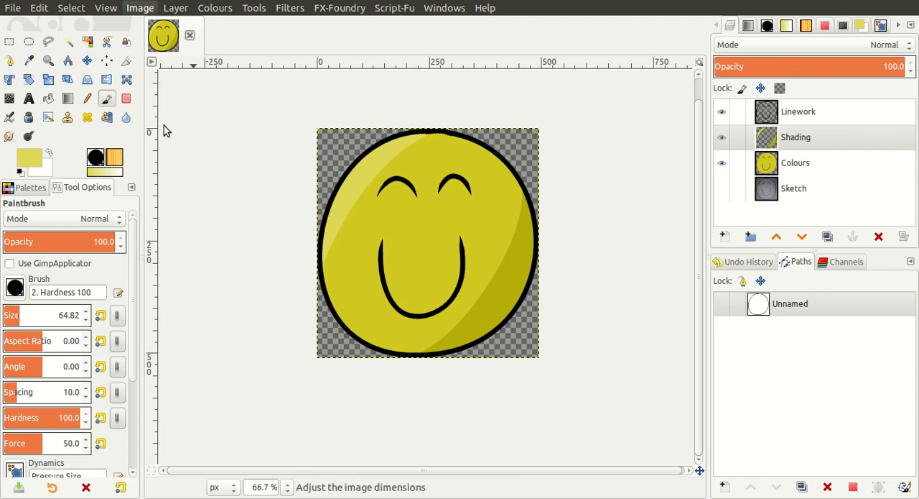
{"action": "mouse_move", "coordinate": [414, 275]}
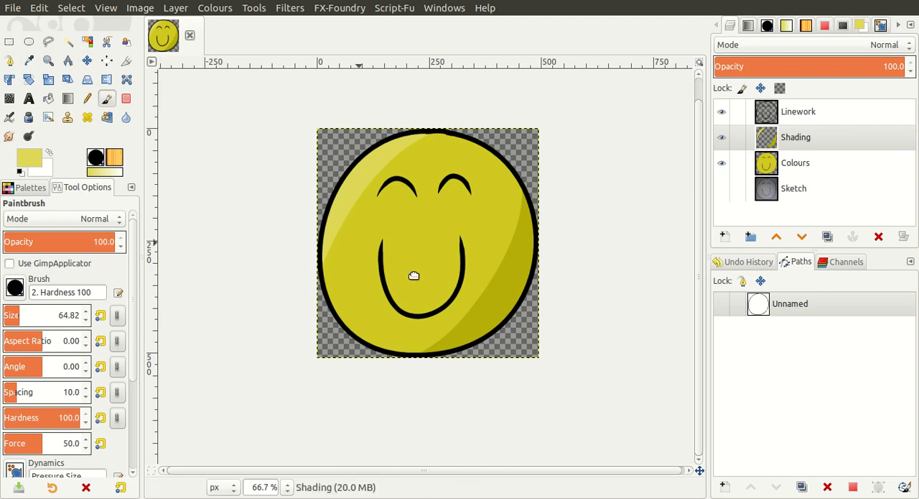